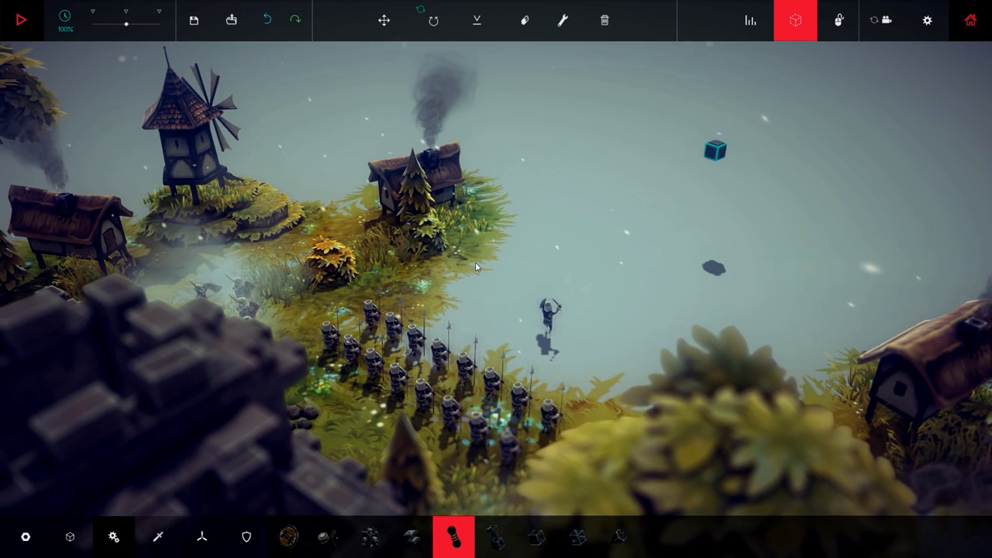
mouse_move(524, 208)
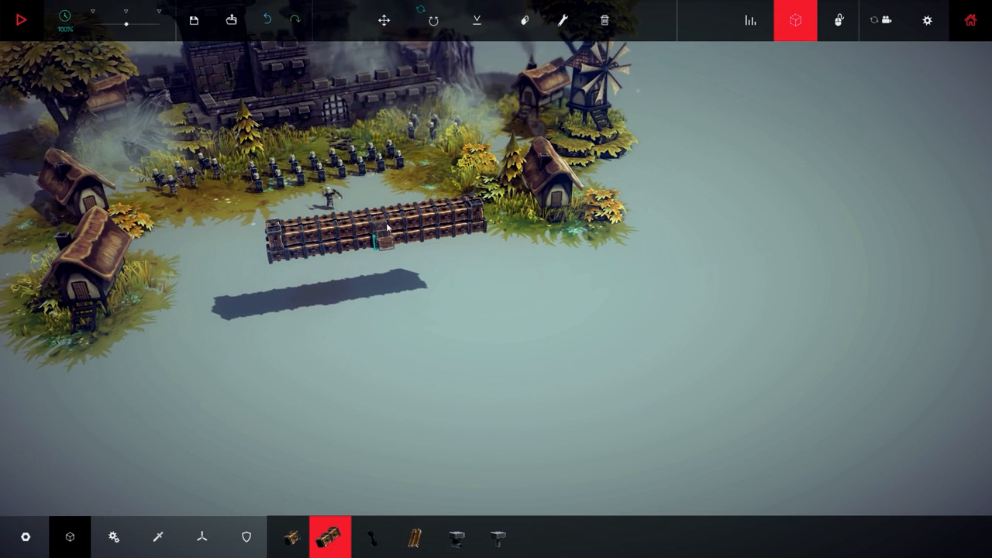
Step: Build a long perpendicular wooden arm off the crossbar's middle block and double it into parallel rails
left_click(388, 248)
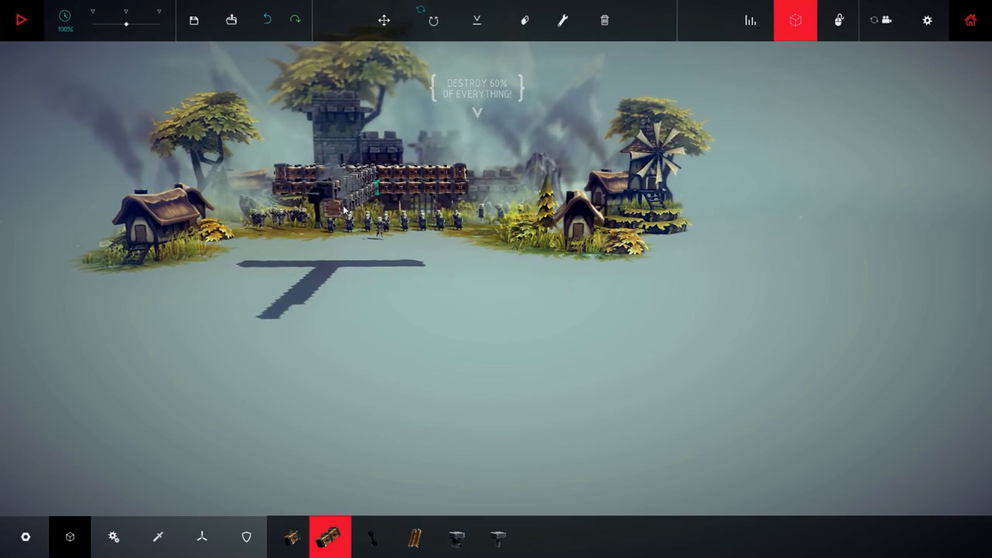
mouse_move(524, 21)
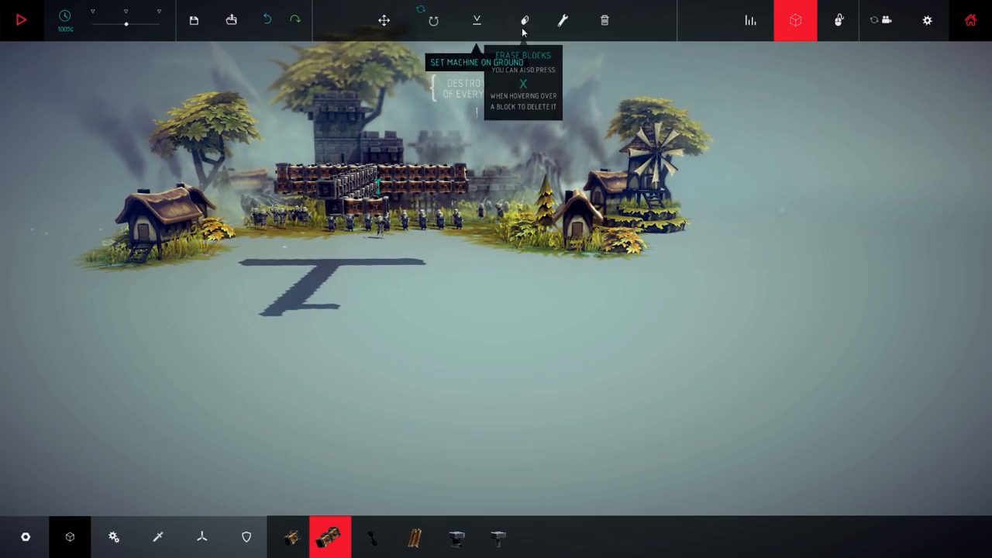
left_click(524, 20)
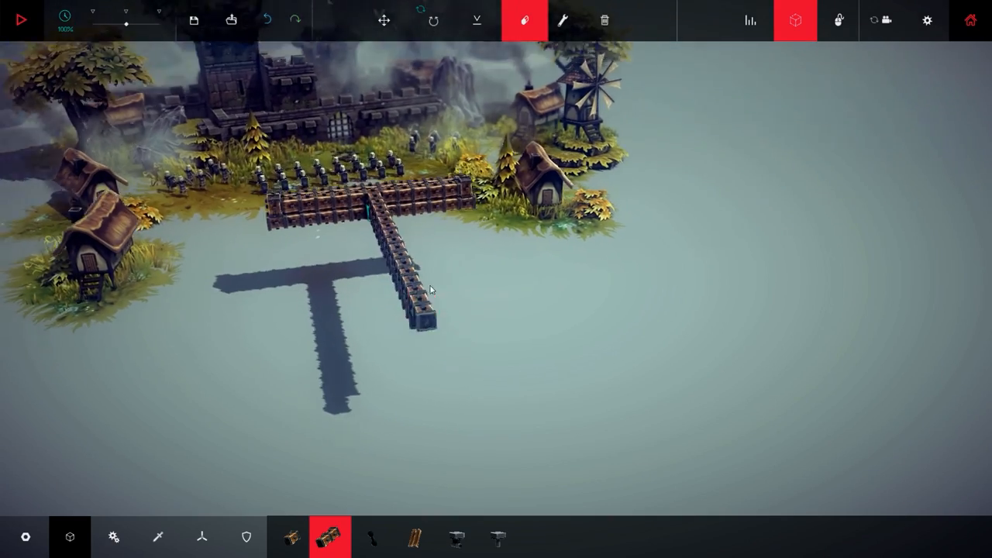
mouse_move(477, 20)
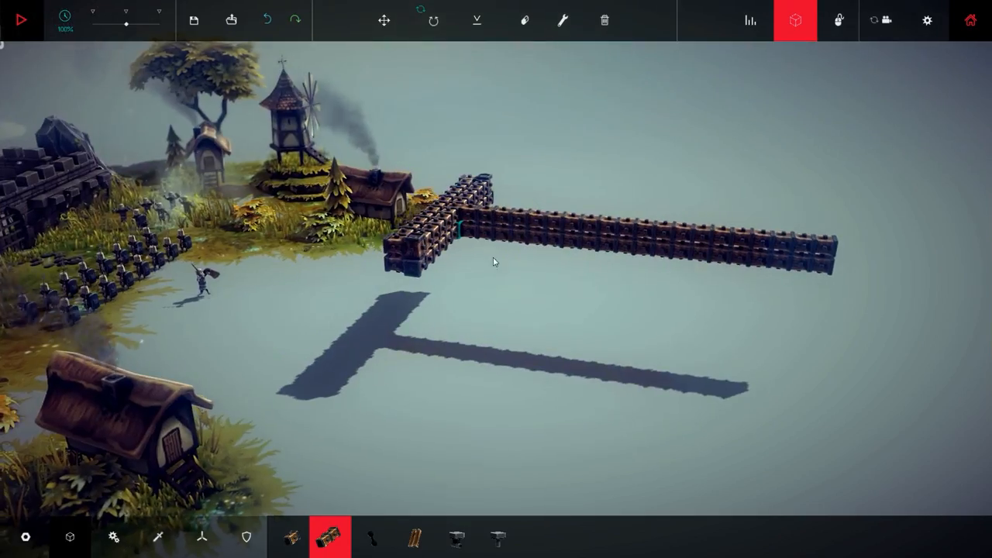
left_click(22, 19)
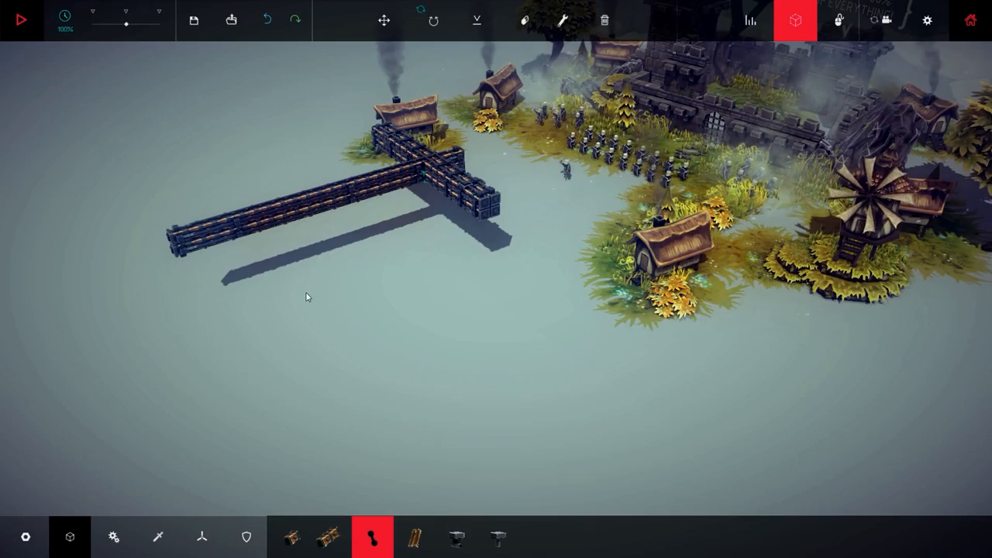
Step: Add a short wooden crosspiece jutting off the far end of the long arm
left_click(288, 536)
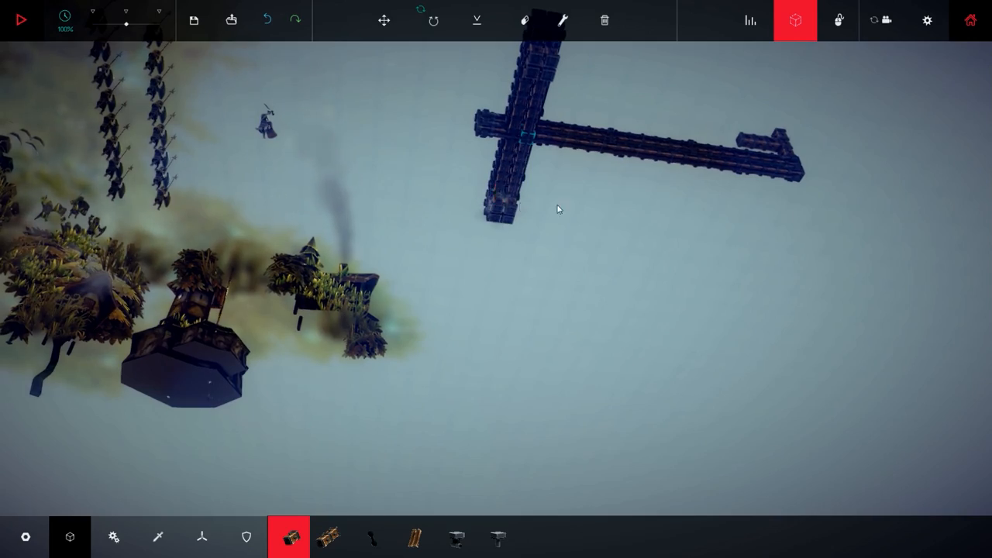
Step: Raise an upright column of wooden blocks from the flat T-shaped base
left_click_drag(558, 209, 457, 251)
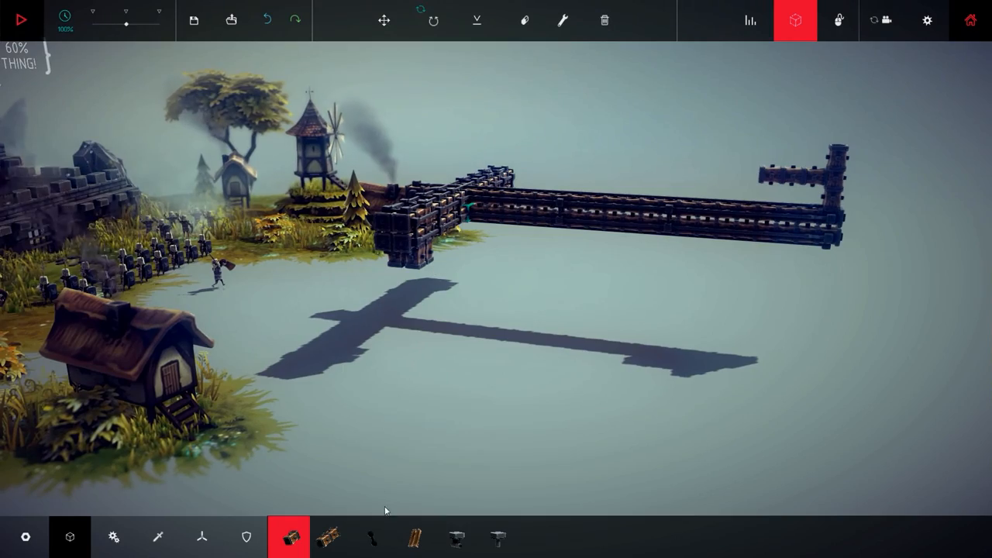
left_click(373, 536)
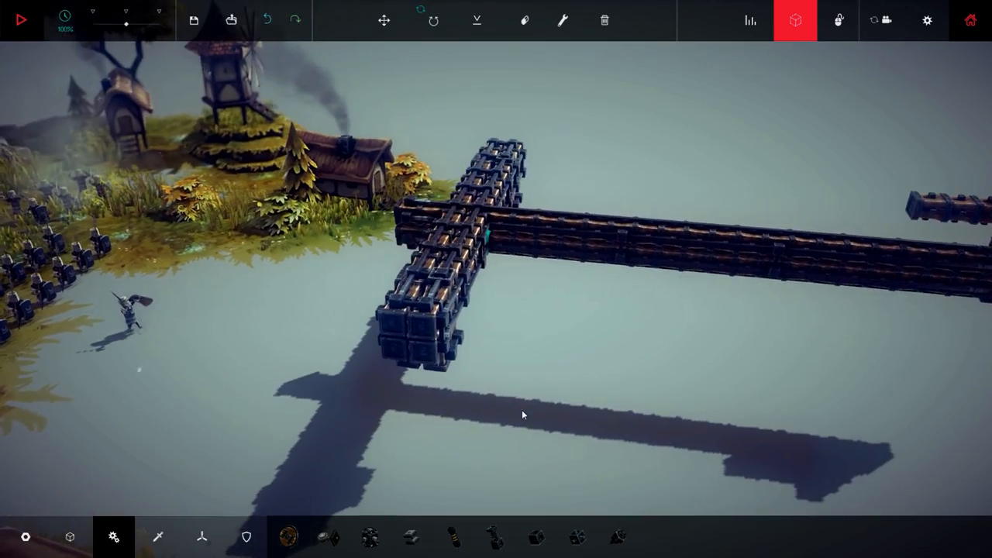
left_click(70, 537)
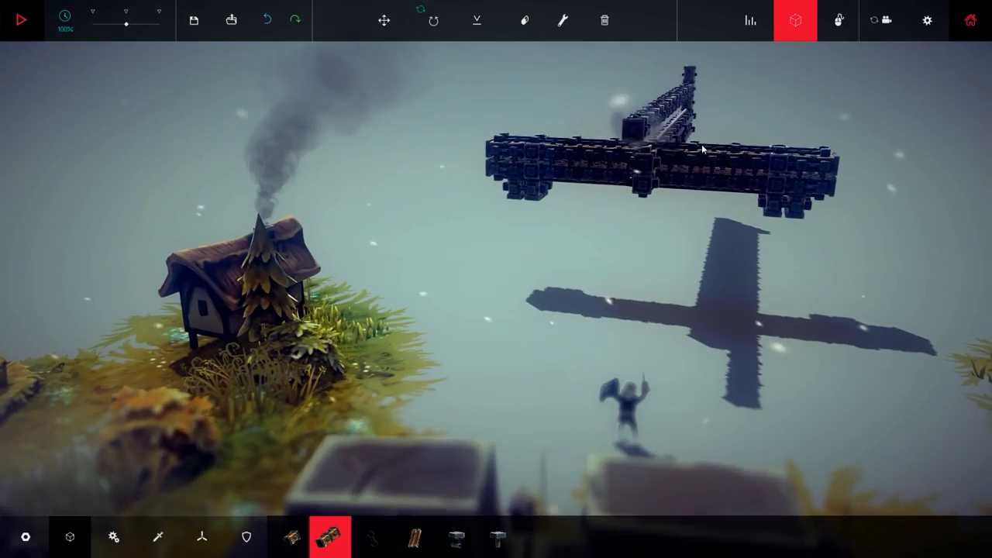
Step: Extend a second wooden beam parallel to the first rail and move to the weaponry parts
left_click(115, 536)
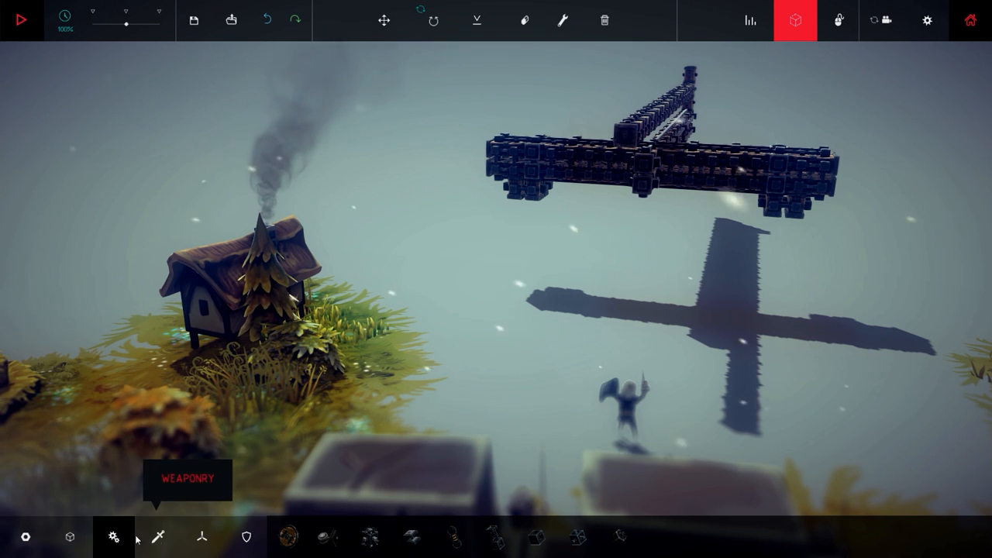
mouse_move(152, 543)
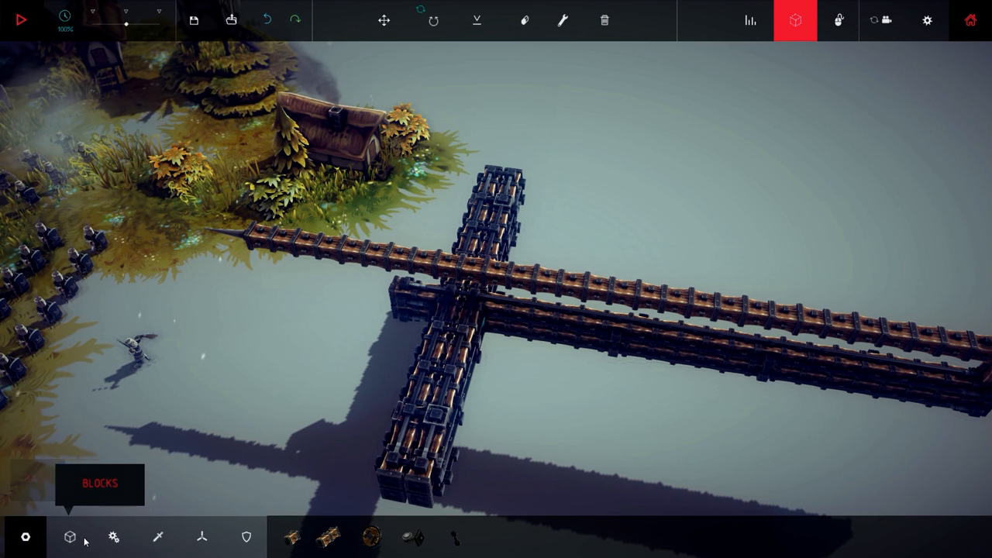
left_click(372, 537)
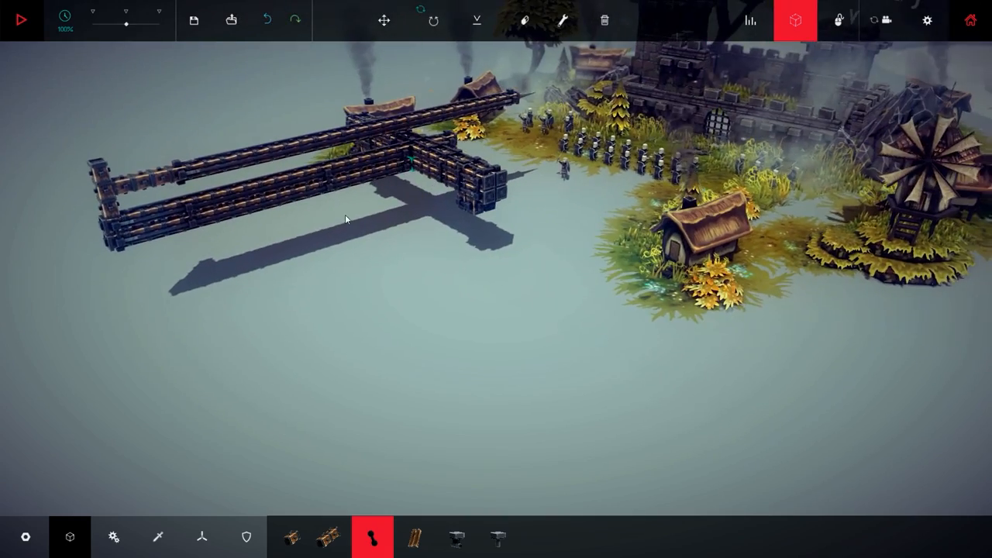
left_click(524, 21)
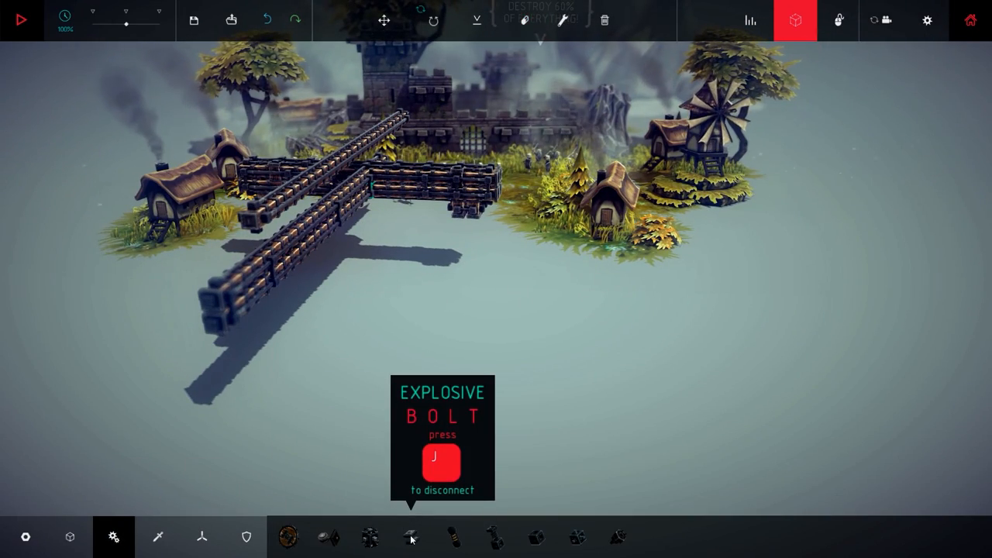
Step: Choose the Explosive Bolt from the weaponry category as the ballista's projectile
left_click(411, 536)
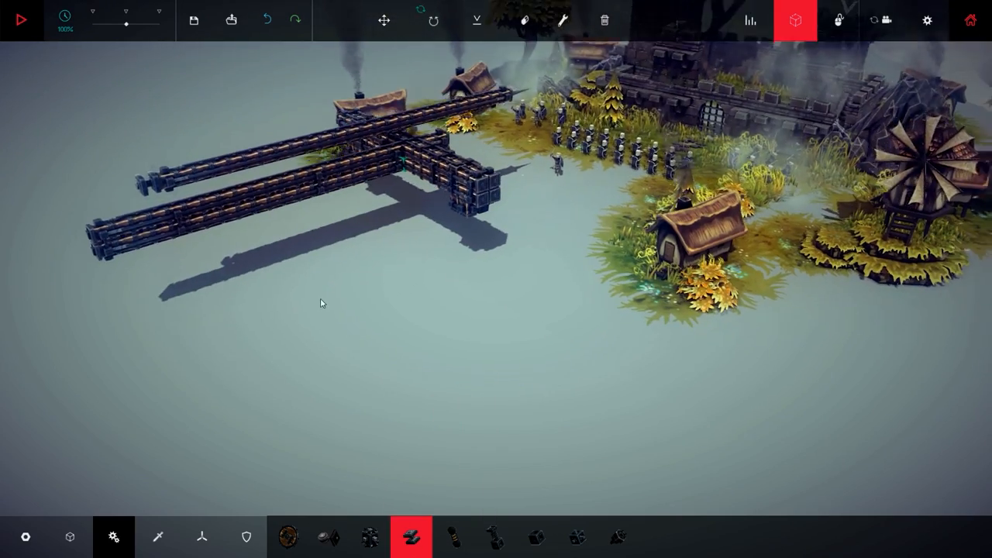
left_click(453, 536)
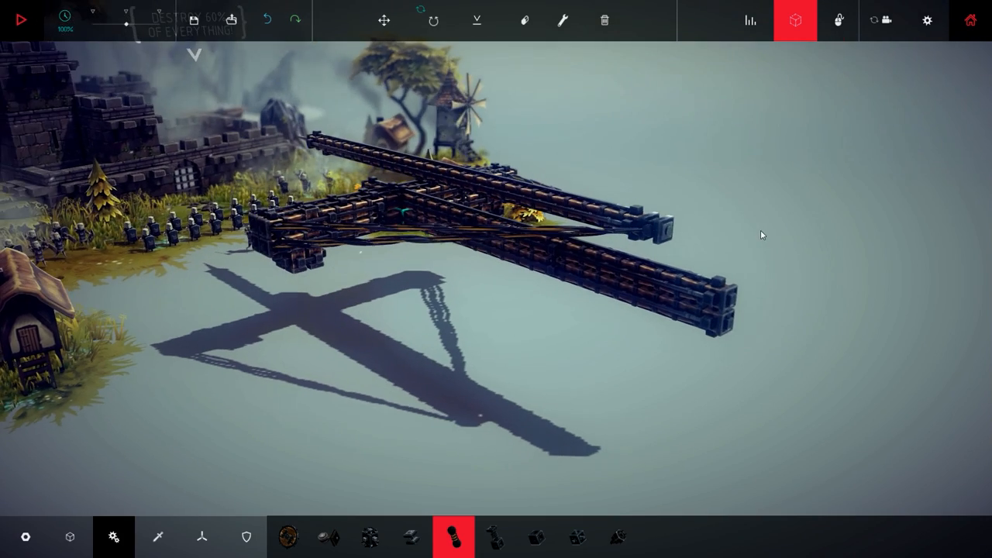
mouse_move(478, 21)
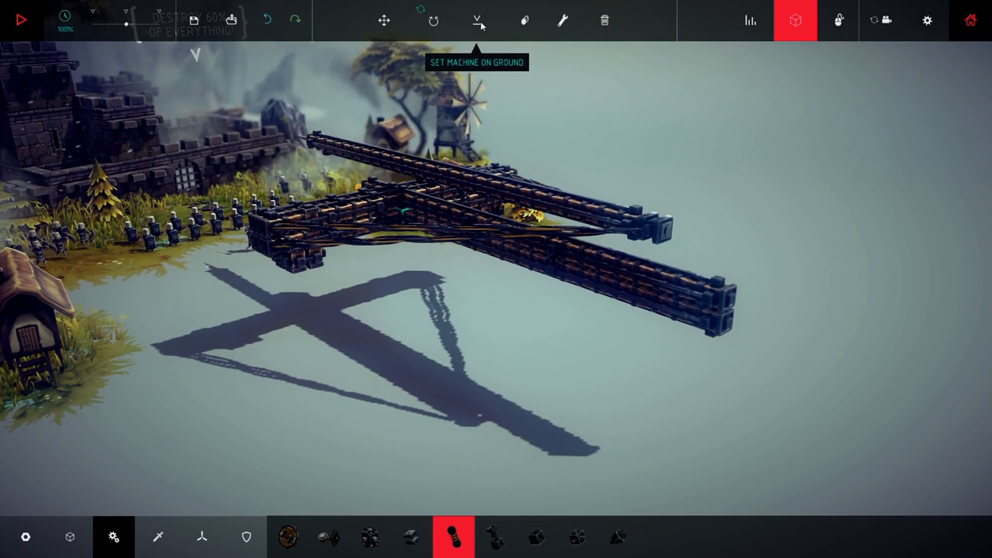
Step: Rest the strung ballista machine on the ground instead of floating
left_click(476, 20)
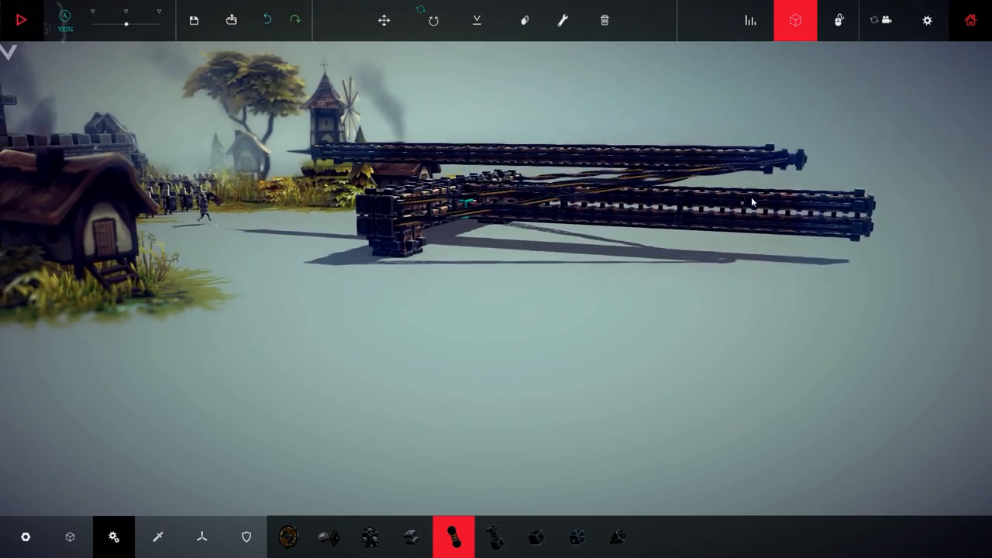
left_click(20, 19)
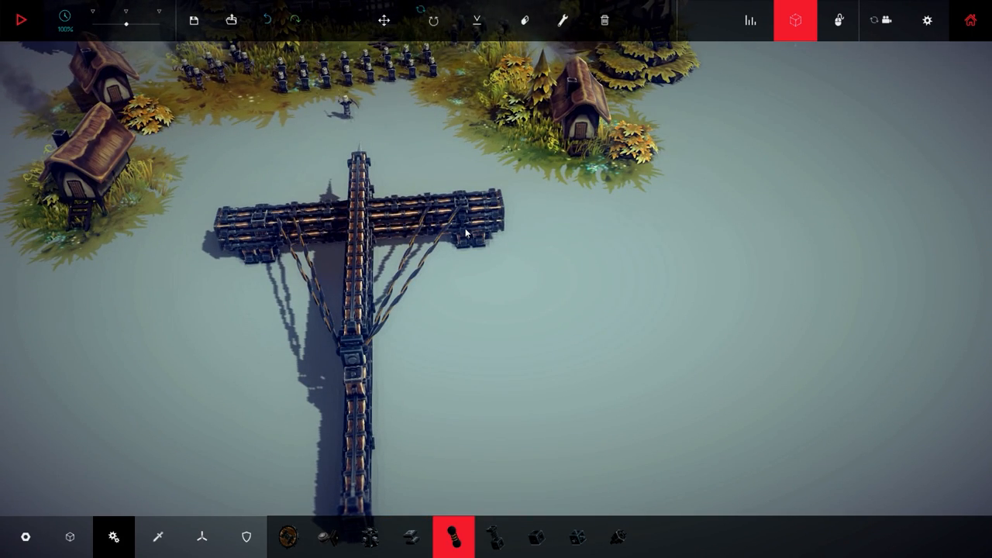
mouse_move(524, 20)
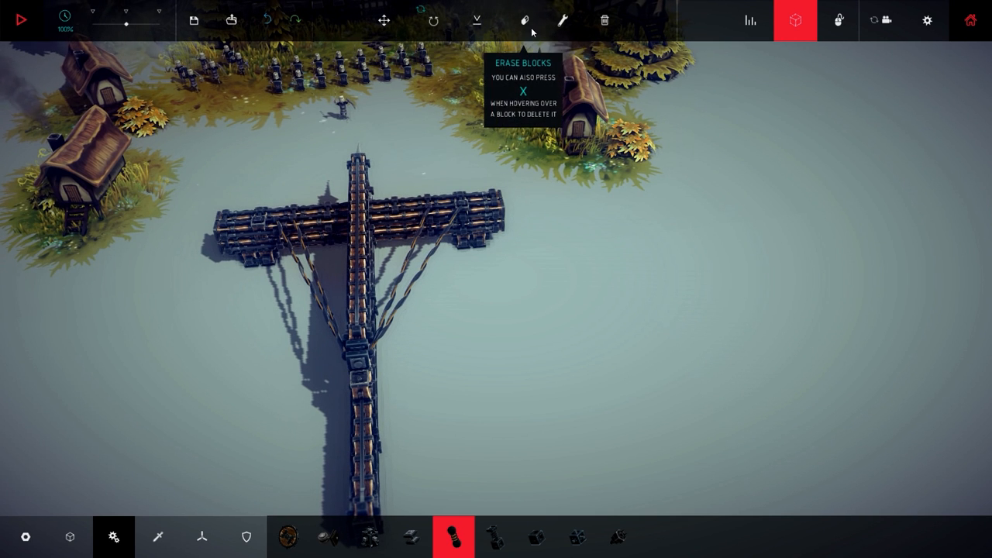
Step: Erase the stray pieces, re-string the arm tips to the rail and start the simulation
left_click(524, 20)
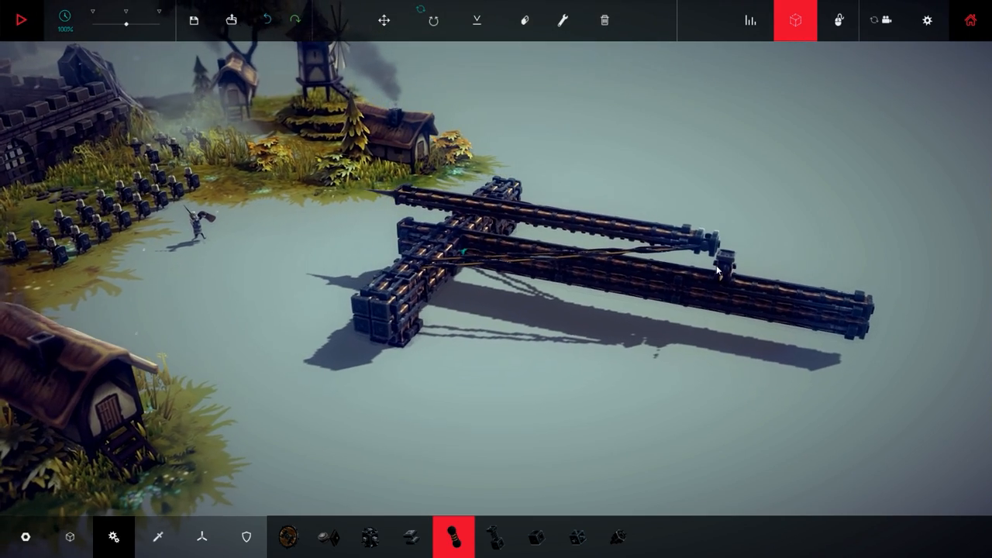
left_click(22, 18)
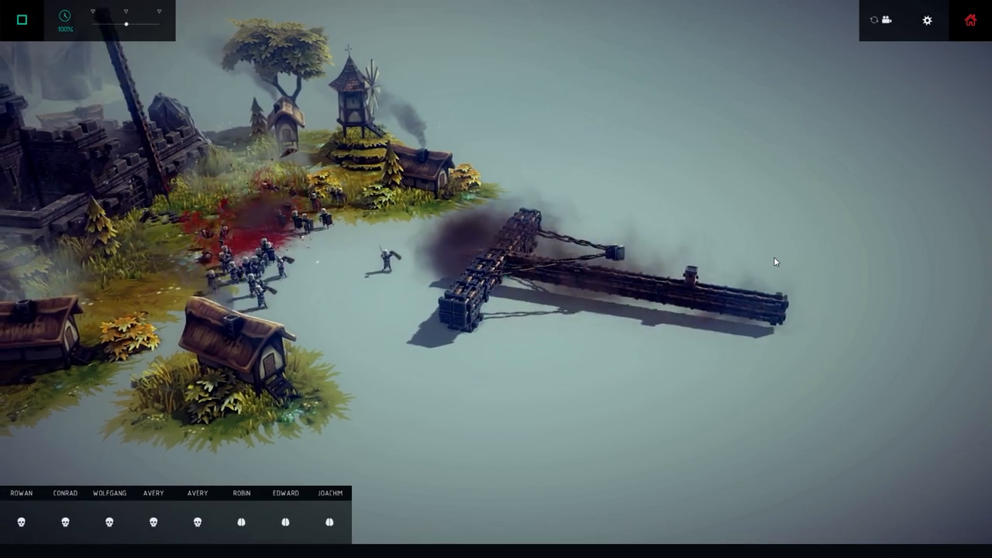
Step: Stop the test-fire simulation and return to build mode with the ballista intact
left_click(21, 18)
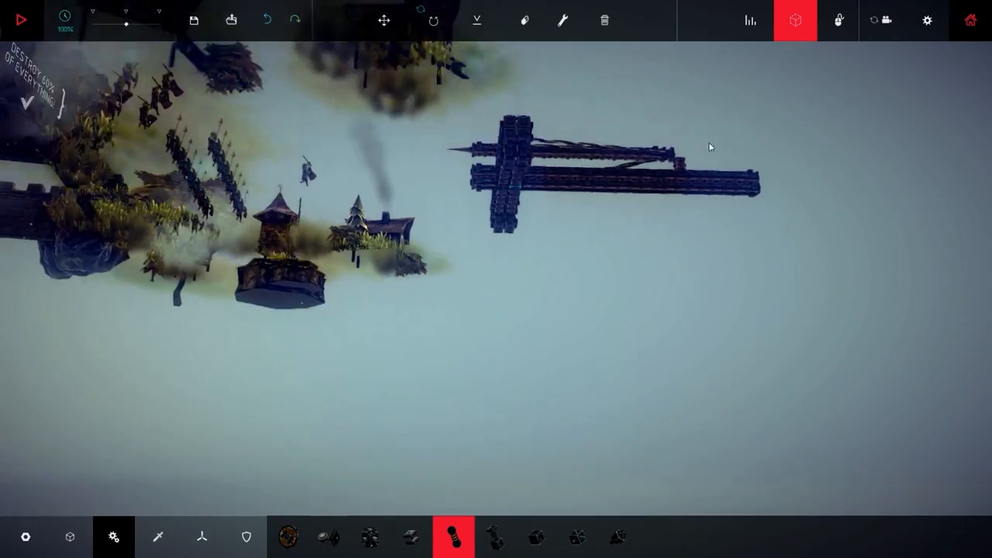
Step: Switch the parts palette to weaponry and view the ballista from ground level underneath
left_click(69, 536)
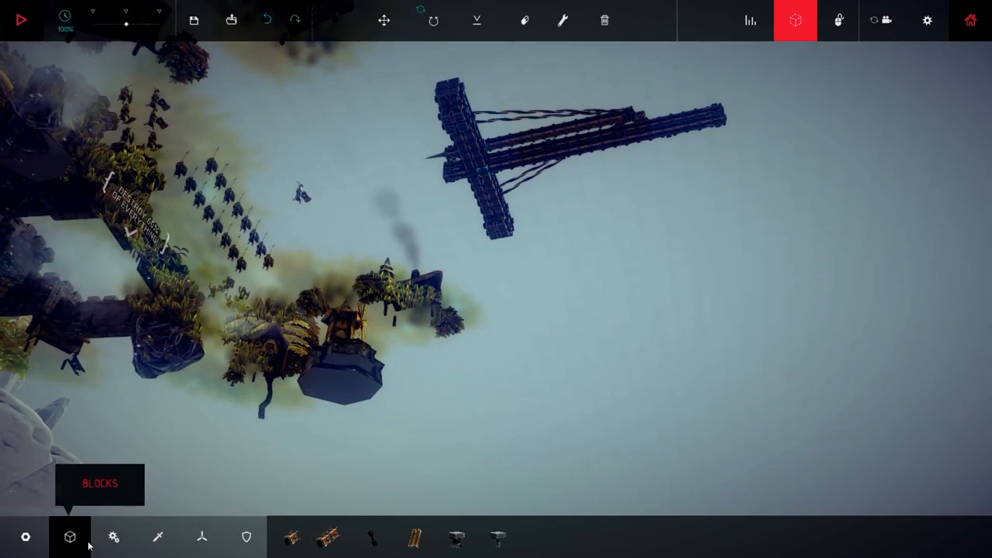
left_click(328, 537)
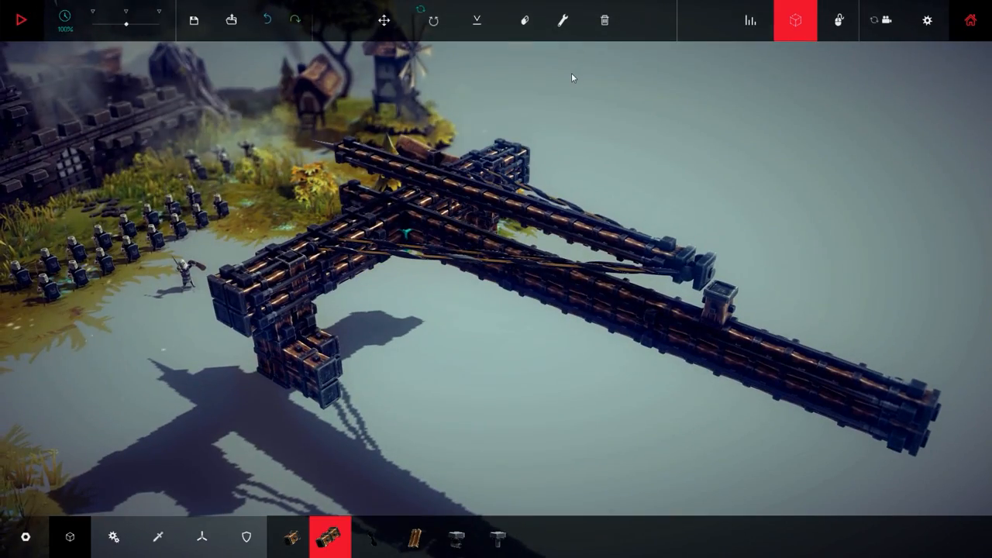
left_click(524, 20)
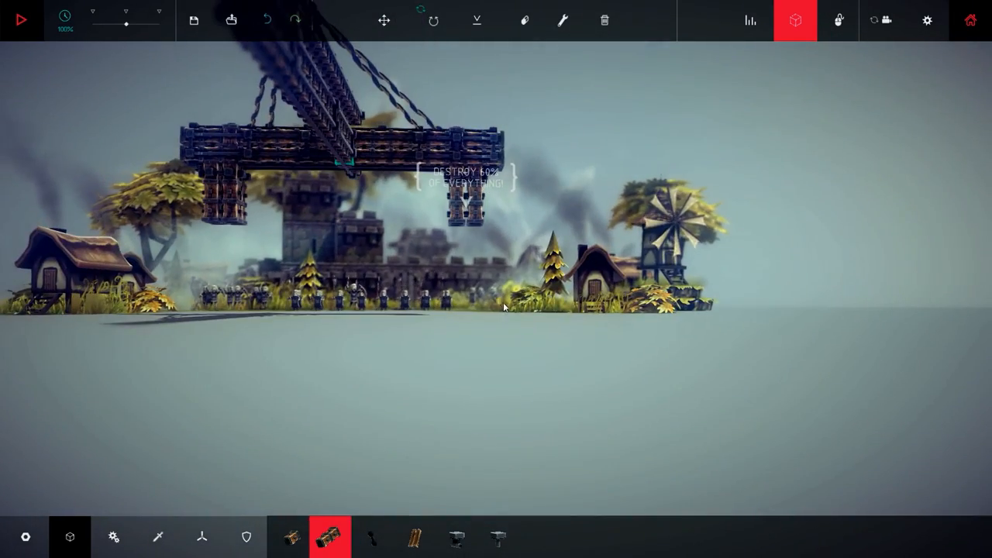
Step: Frame the whole cross-shaped ballista beside the village in build view
left_click(22, 18)
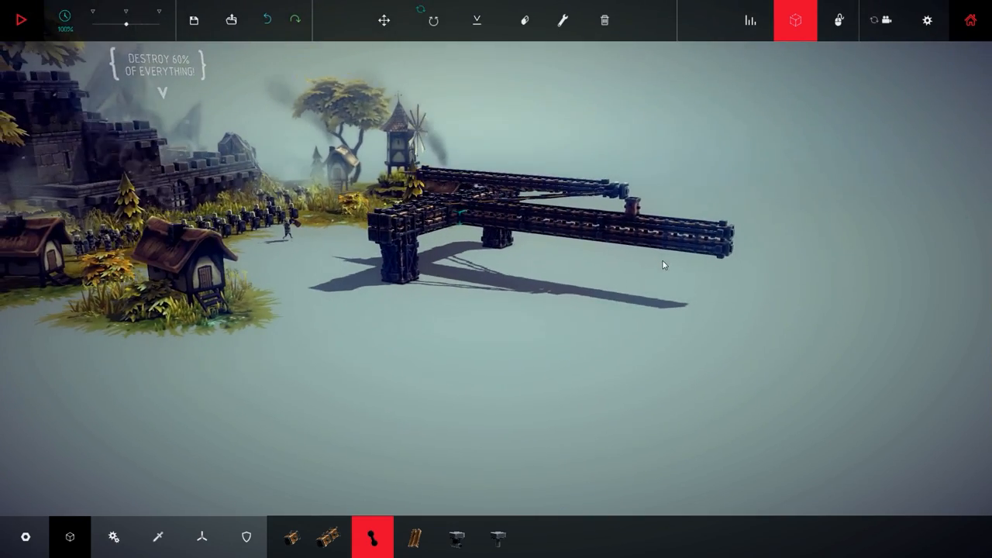
Step: Run two live tests of the ballista, watching the arm swing and soldiers advance, ending back in build mode
left_click(22, 18)
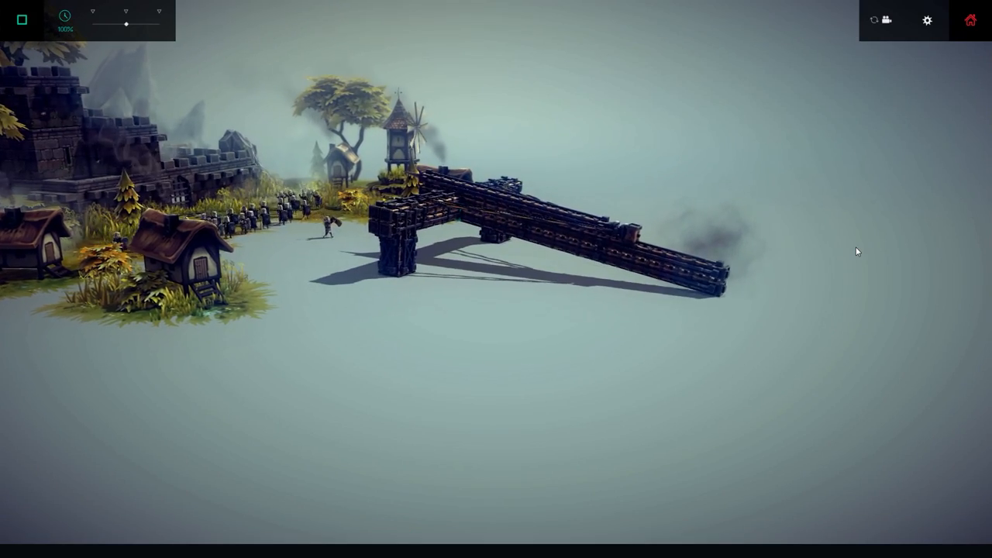
left_click(21, 19)
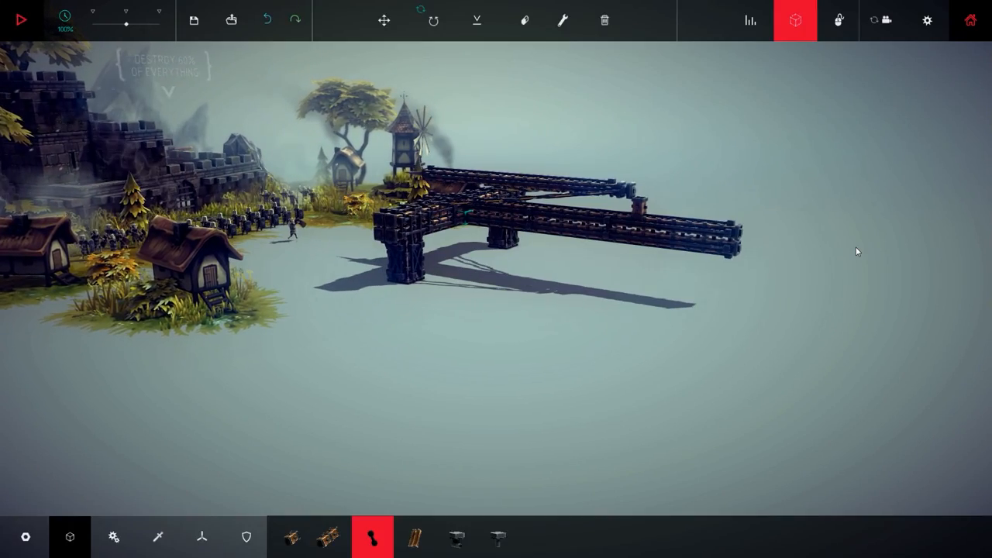
left_click(22, 19)
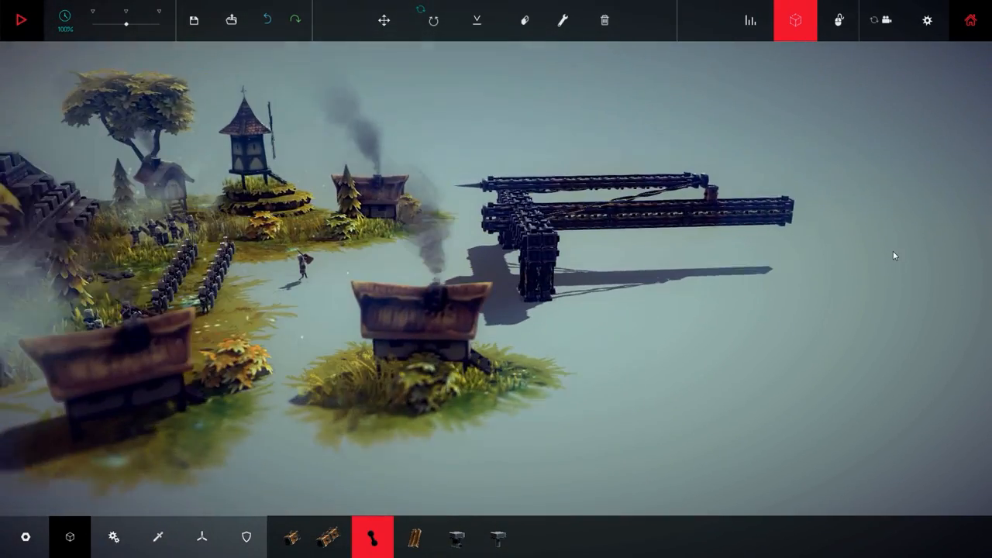
left_click(22, 18)
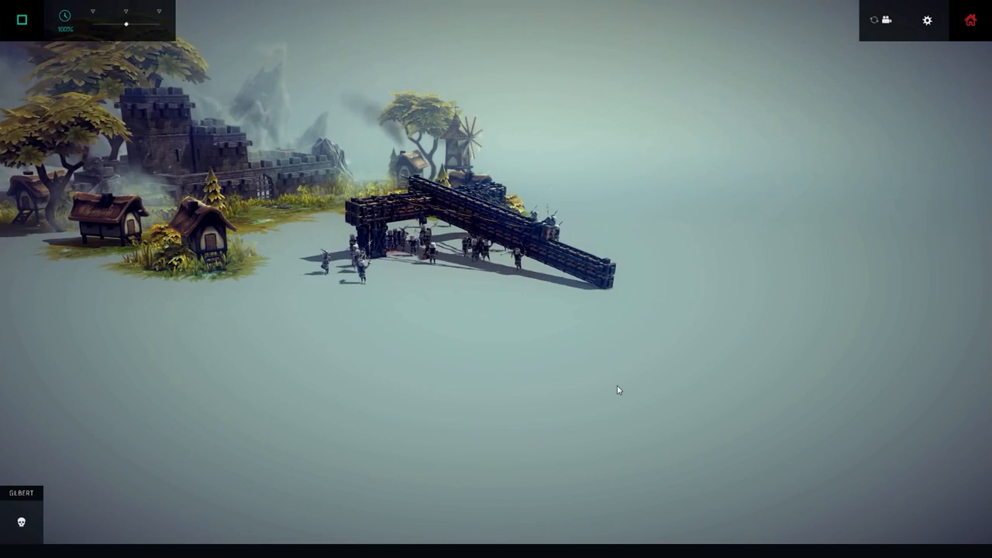
left_click(22, 18)
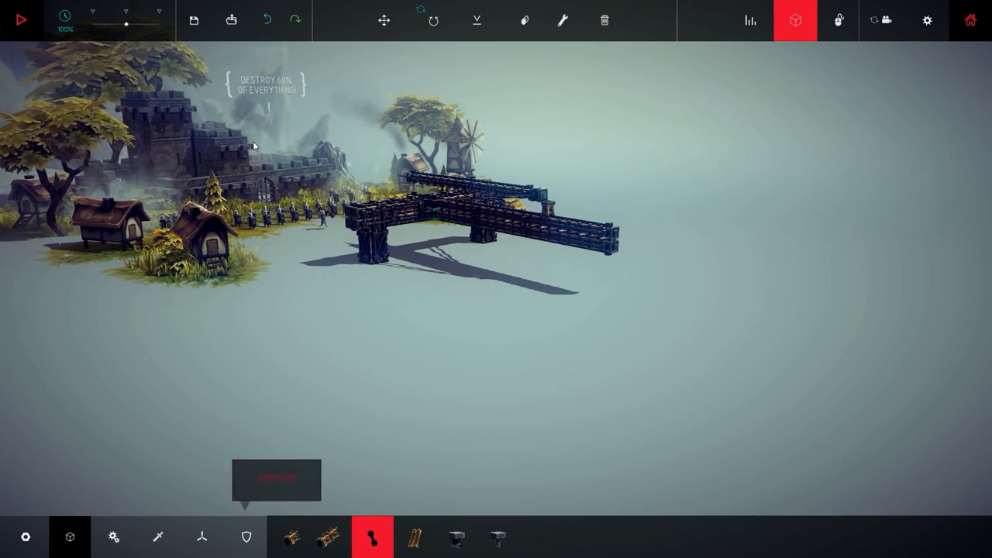
Step: Activate the key-mapping tool and view the ballista from its far end across the village
left_click(524, 20)
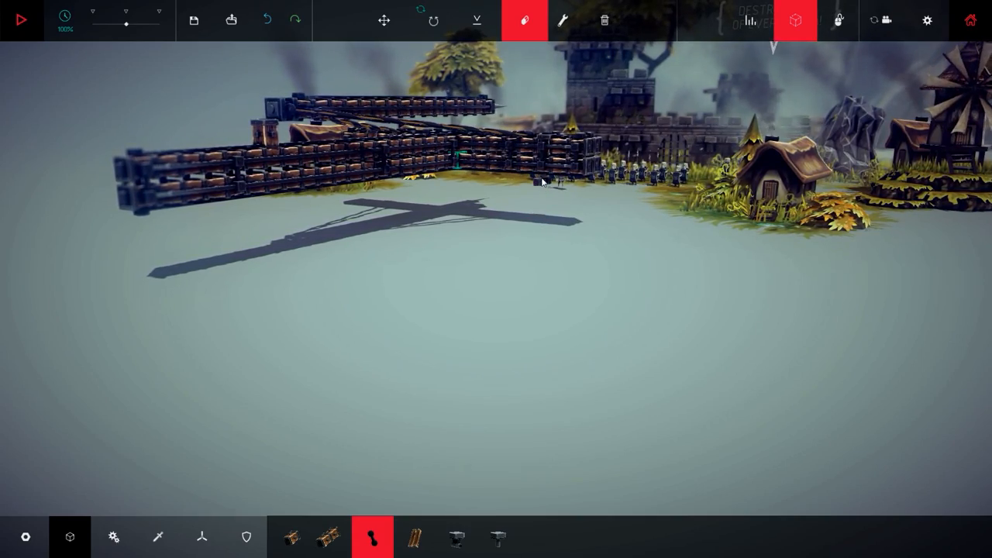
Step: Start another live run so the ballista fires while soldiers advance on it
left_click(22, 18)
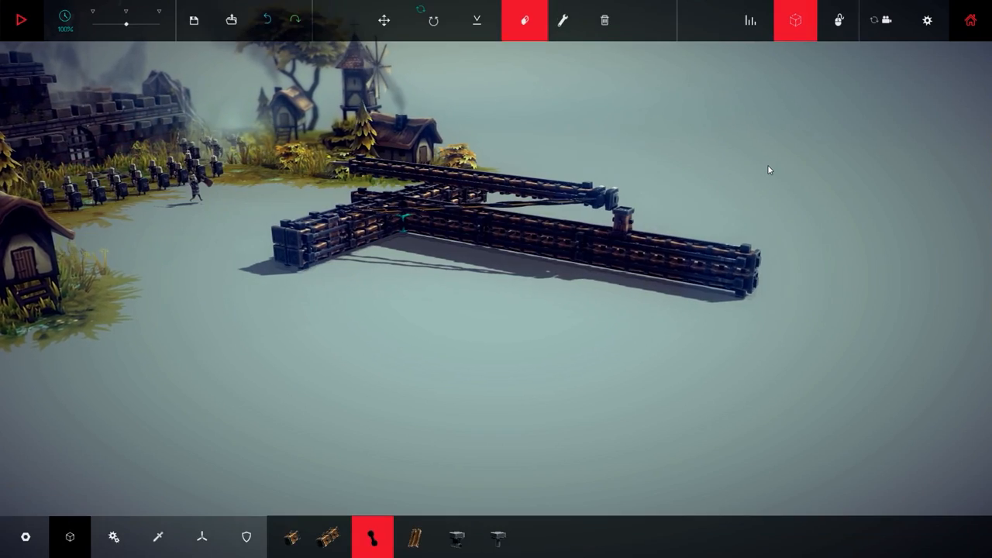
left_click(21, 18)
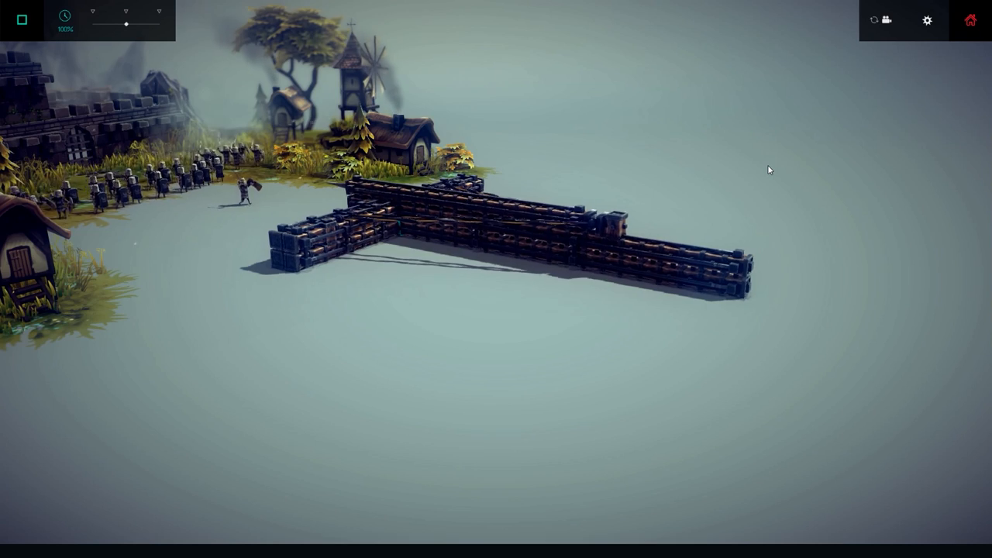